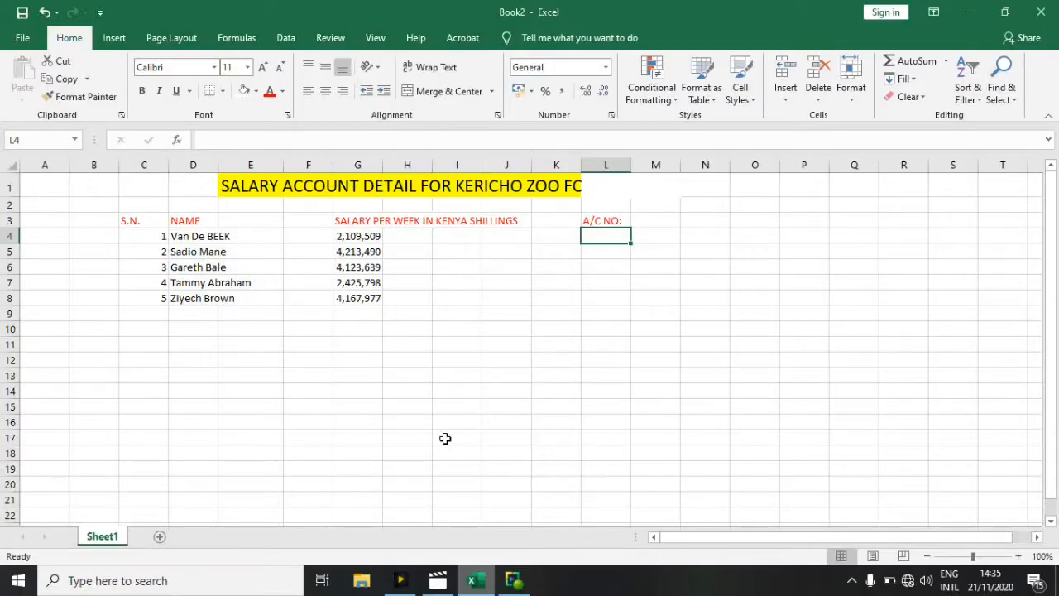
pyautogui.moveTo(368, 382)
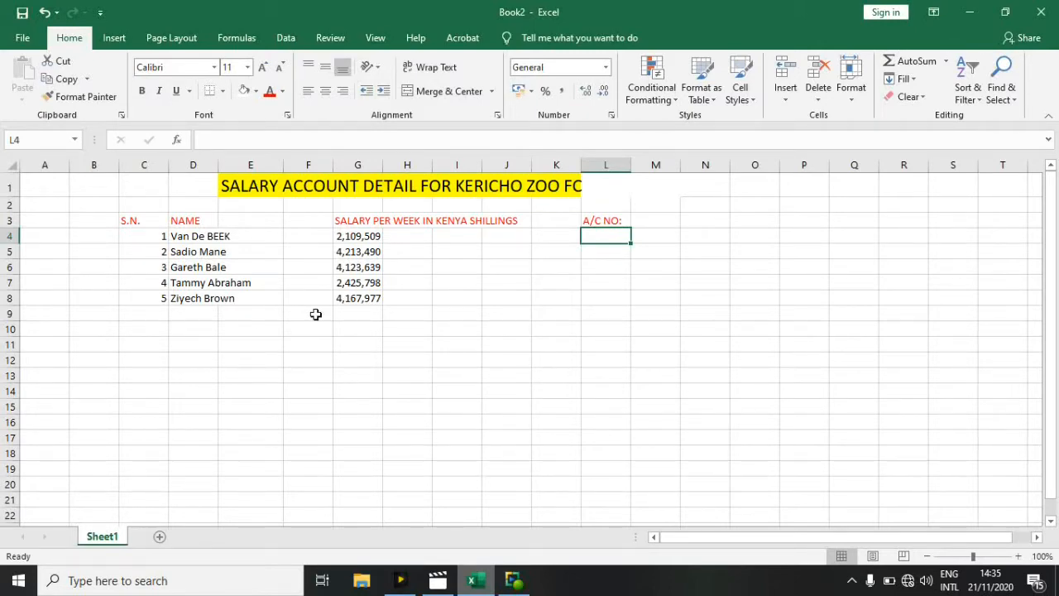
pyautogui.moveTo(318, 301)
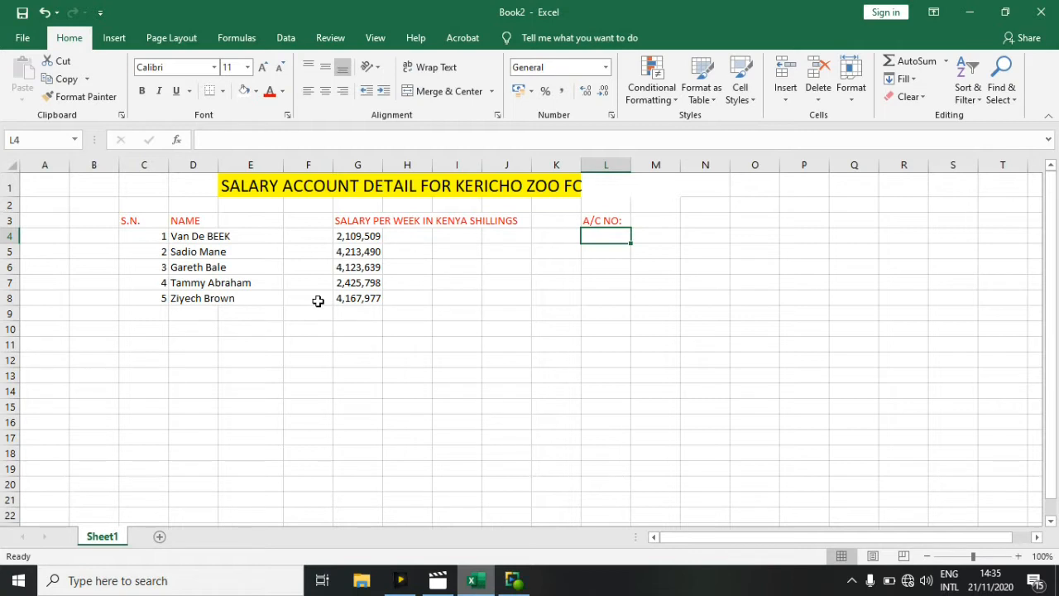
pyautogui.moveTo(298, 255)
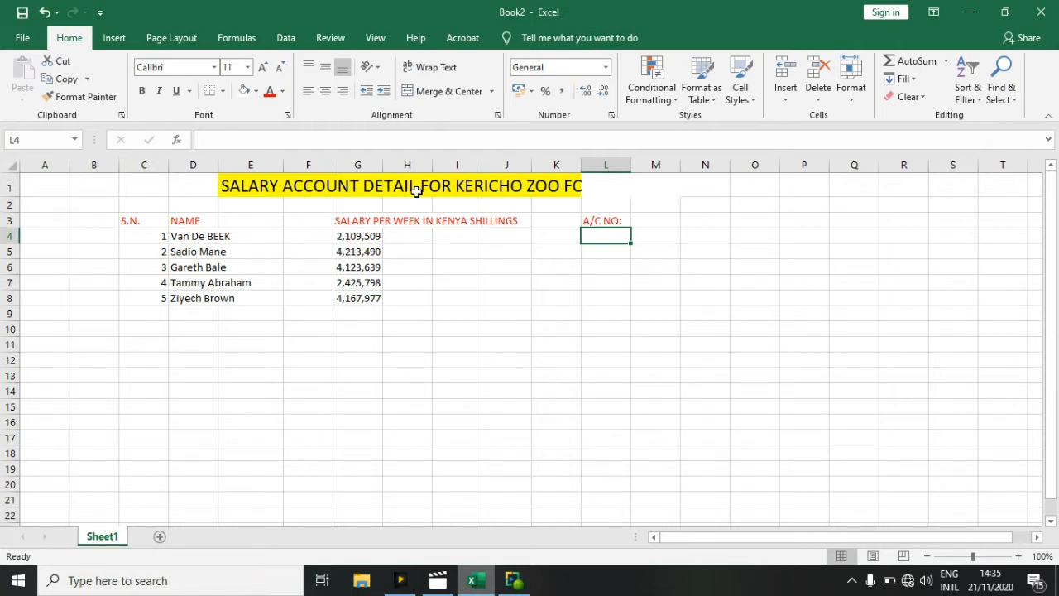
pyautogui.moveTo(300, 252)
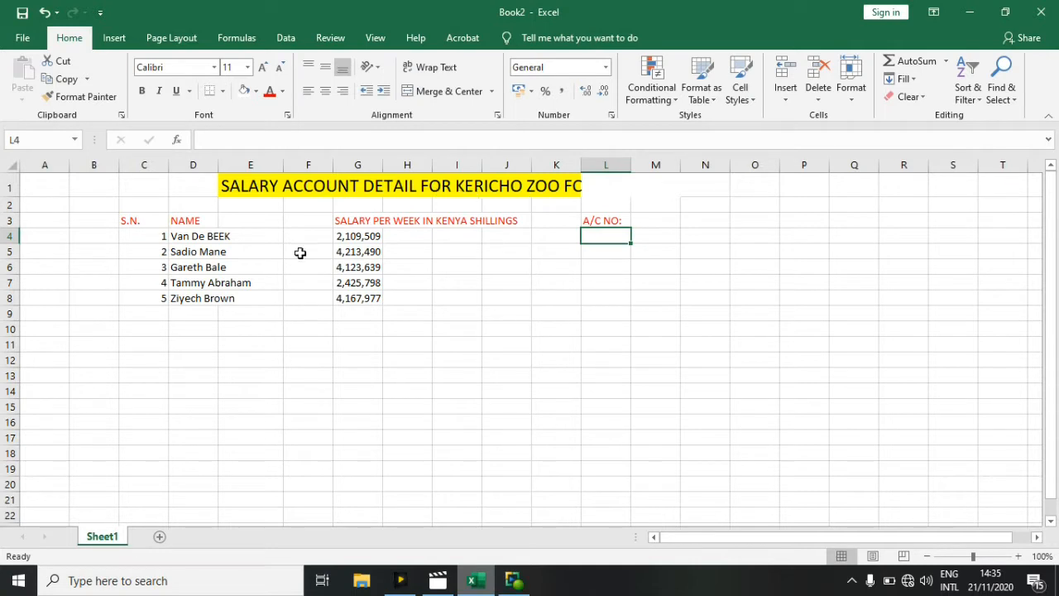
pyautogui.moveTo(136, 224)
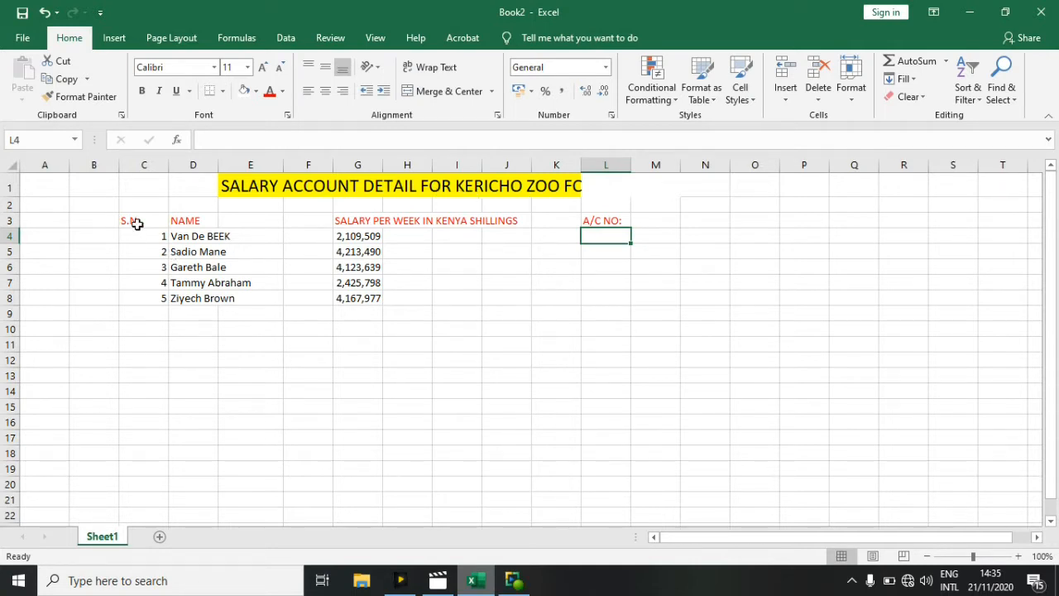
pyautogui.moveTo(202, 282)
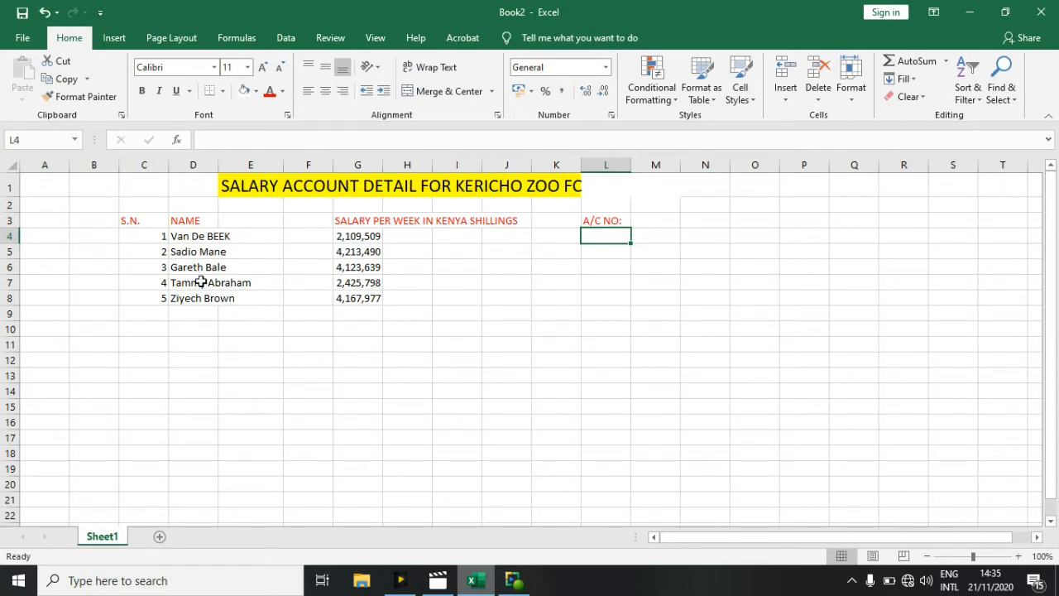
pyautogui.moveTo(275, 274)
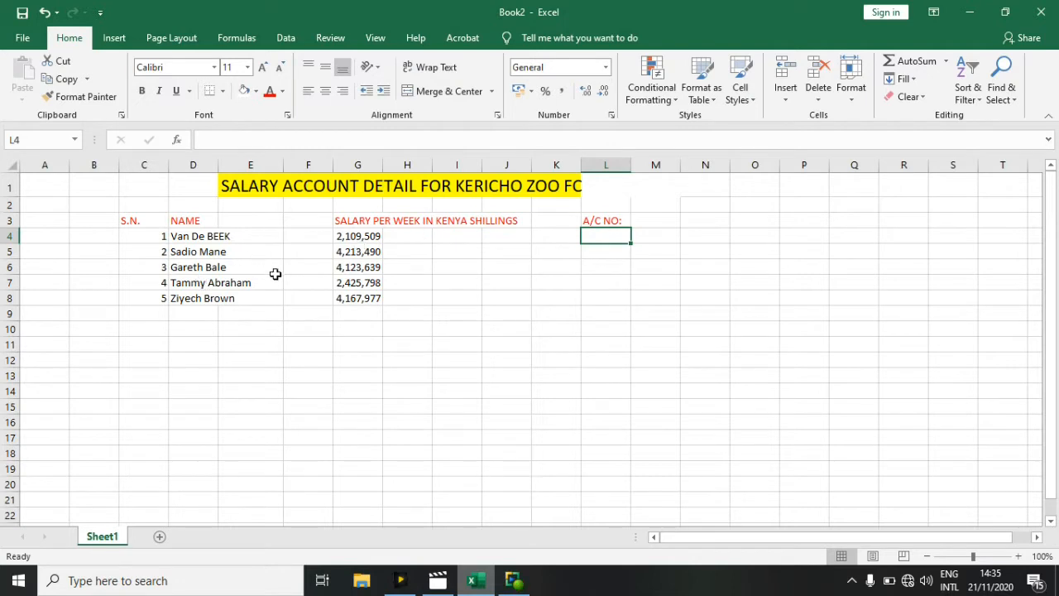
pyautogui.moveTo(397, 234)
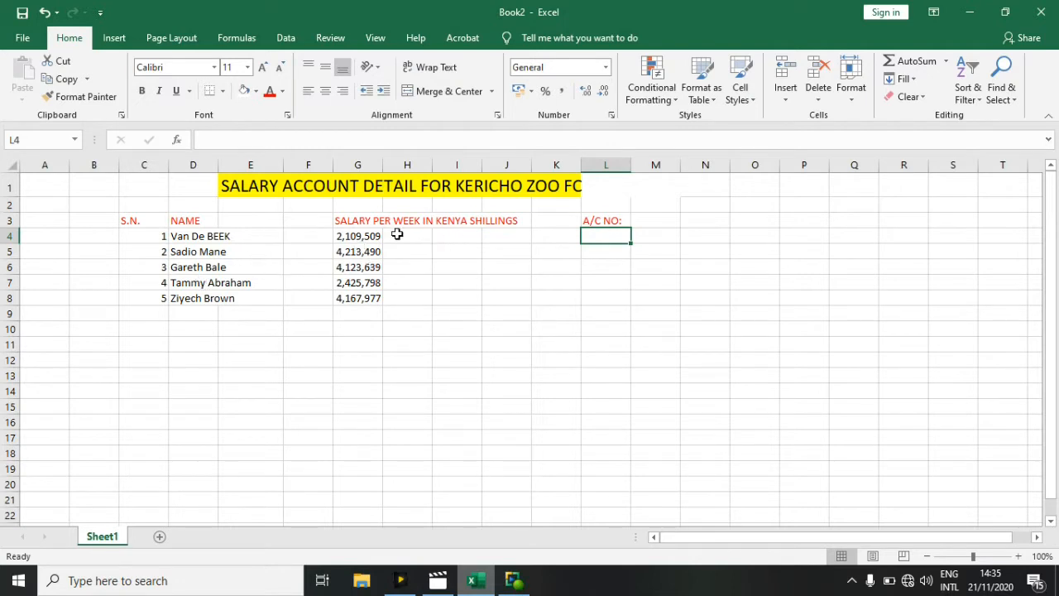
pyautogui.moveTo(532, 242)
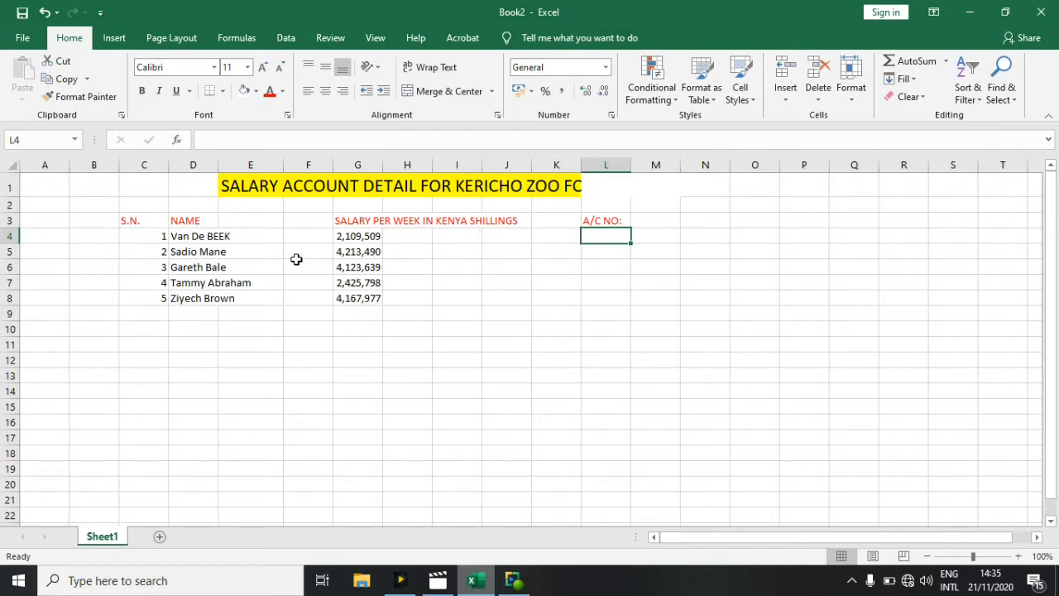
pyautogui.moveTo(364, 247)
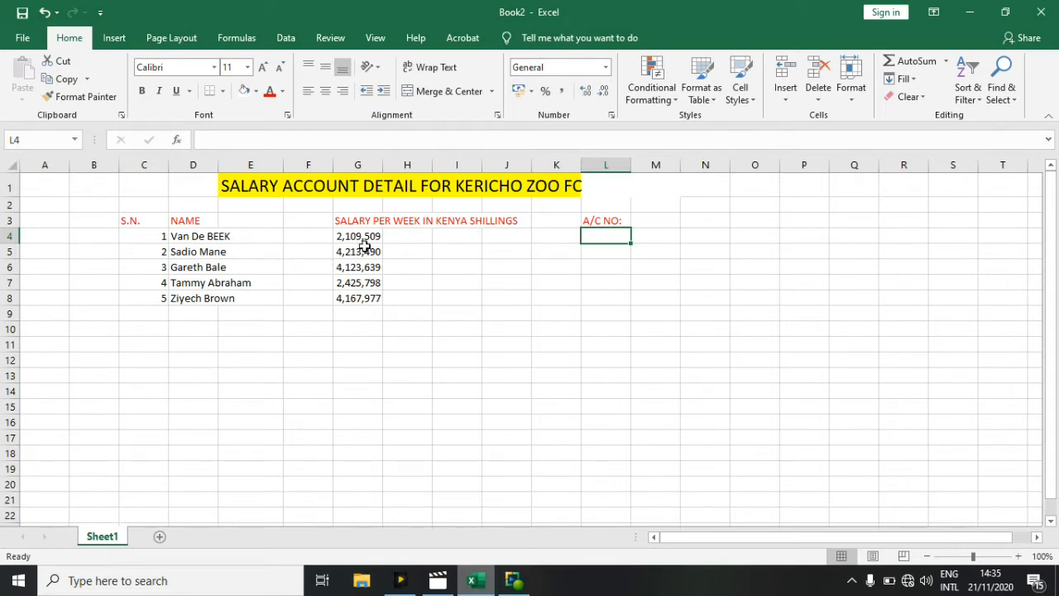
pyautogui.moveTo(412, 238)
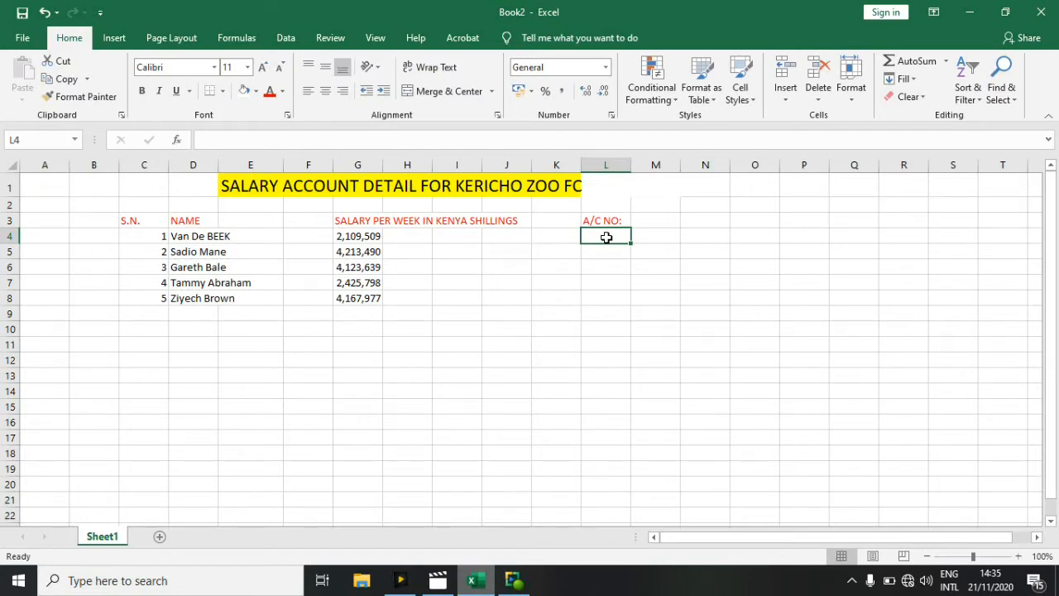
pyautogui.moveTo(573, 243)
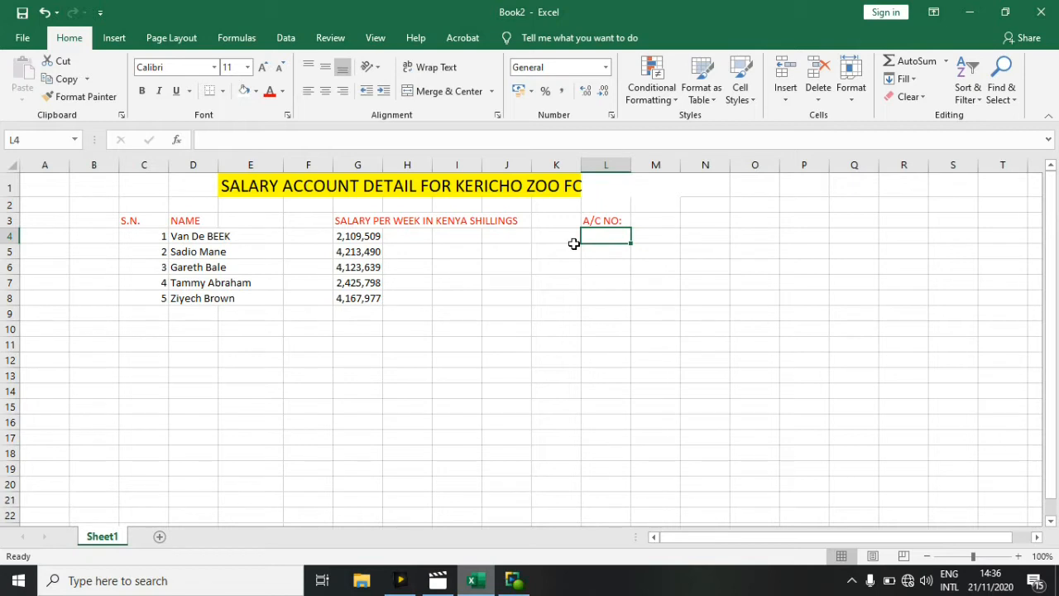
pyautogui.moveTo(570, 247)
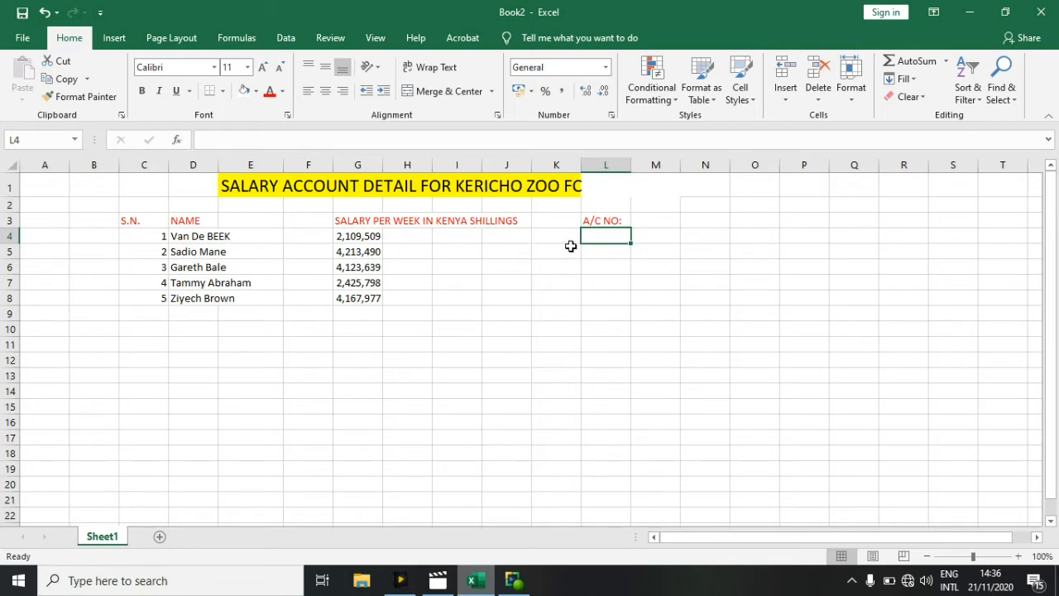
pyautogui.moveTo(595, 238)
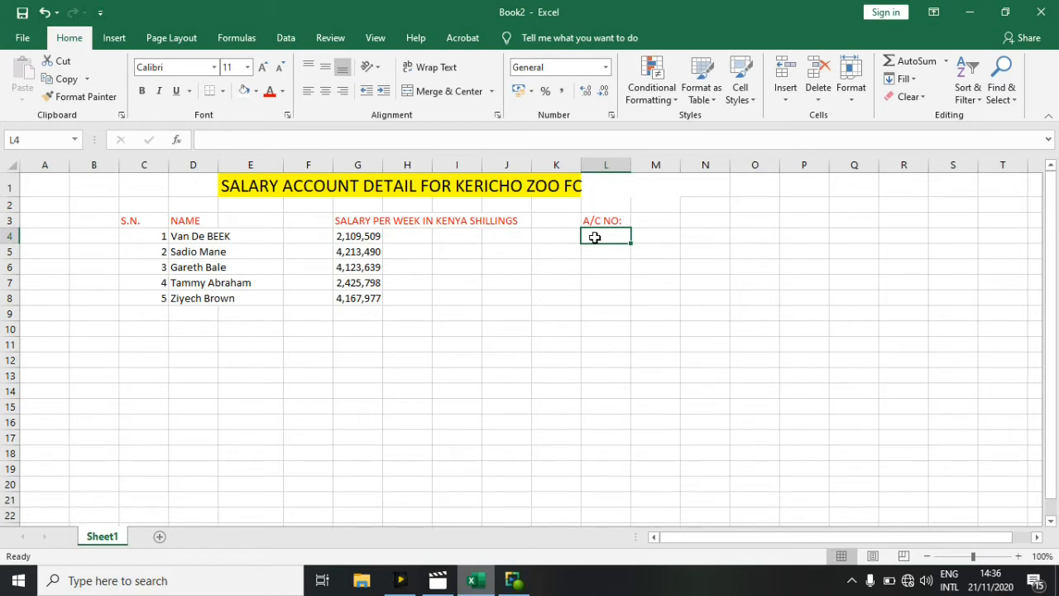
# Step: Enter 18-digit account numbers in L4 and L5, which display in scientific notation
pyautogui.write('123456987562')
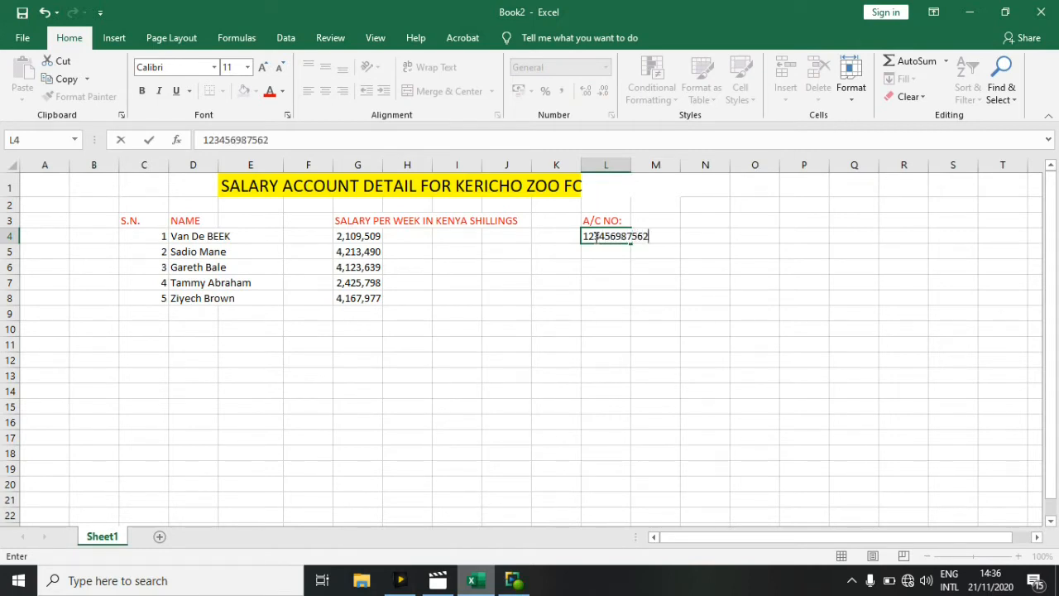
pyautogui.write('314569')
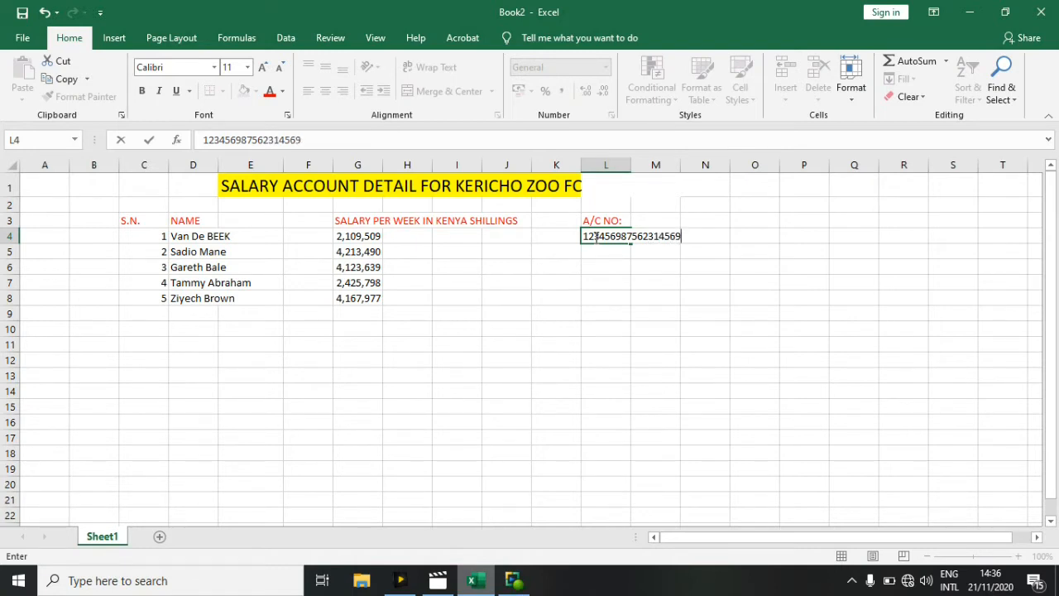
pyautogui.moveTo(593, 251)
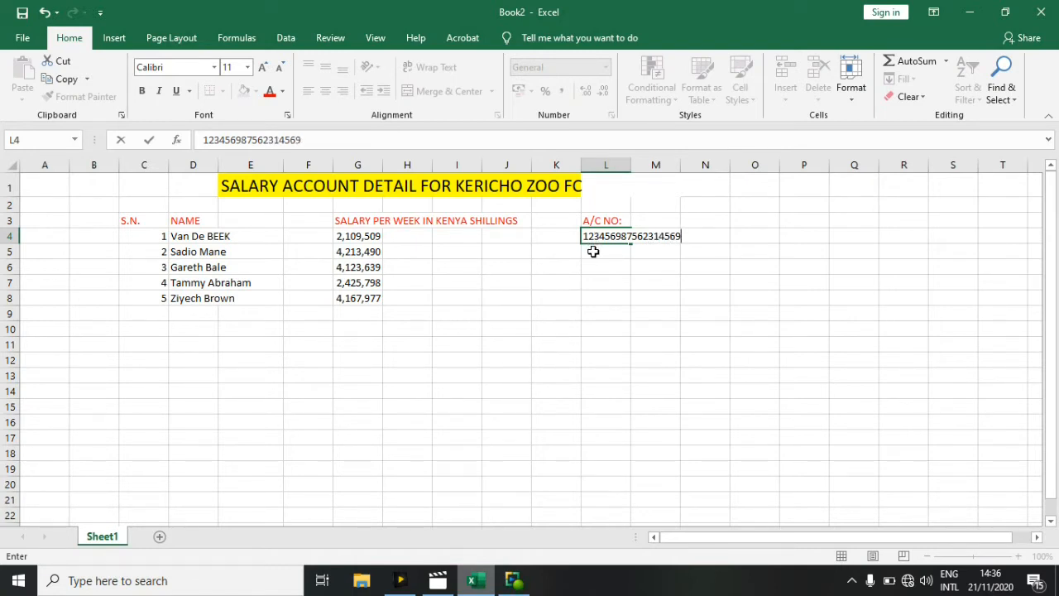
pyautogui.press('Enter')
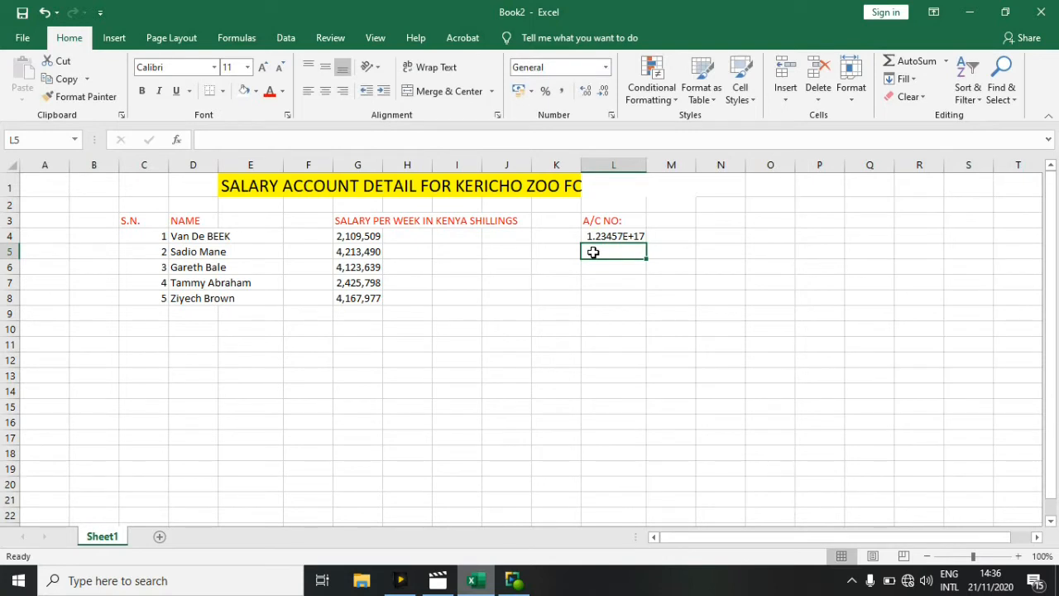
pyautogui.write('125')
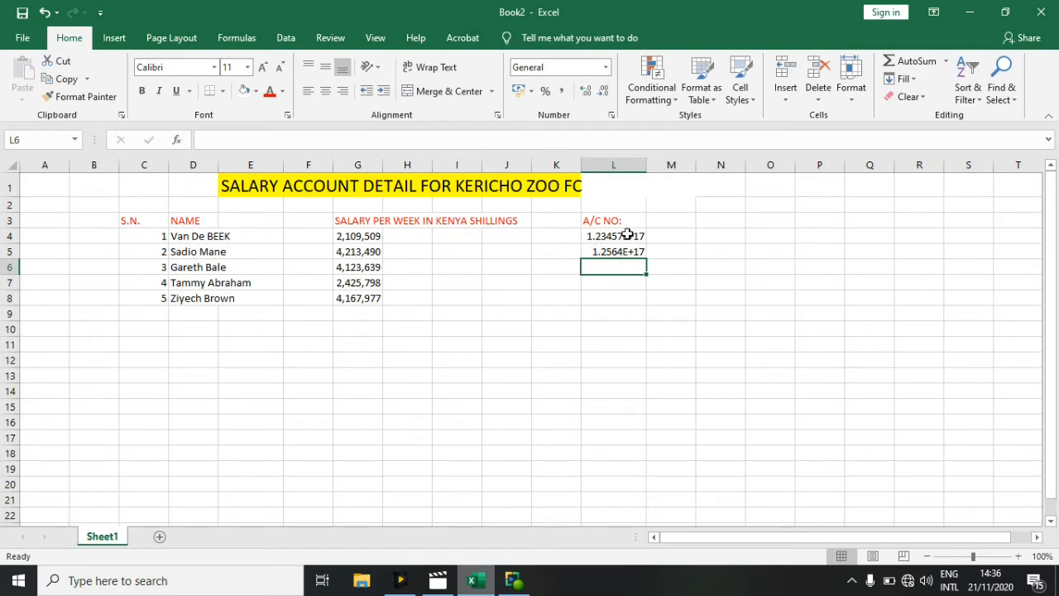
pyautogui.moveTo(648, 235)
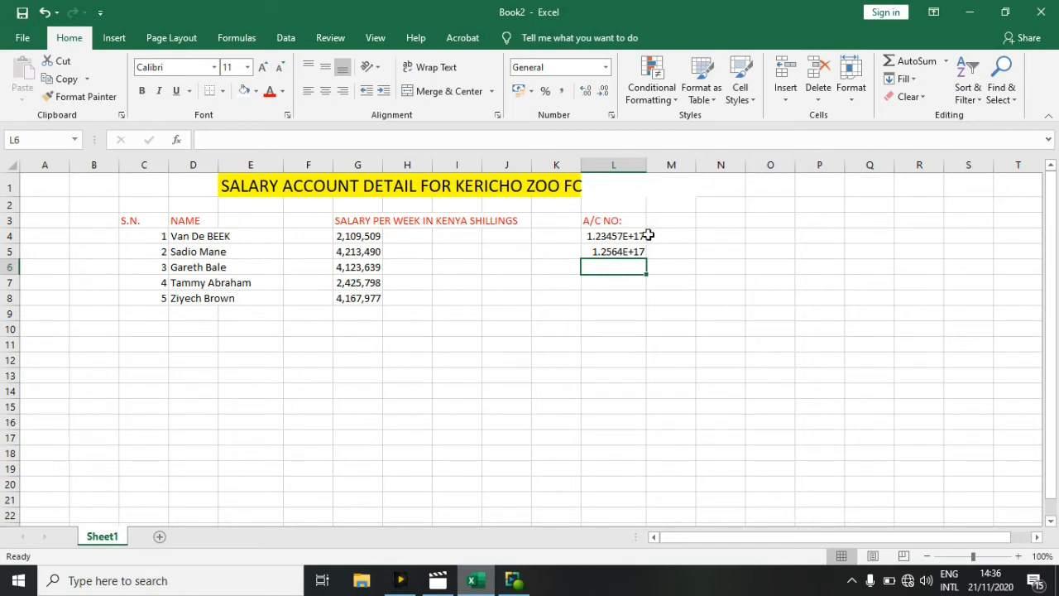
pyautogui.moveTo(646, 230)
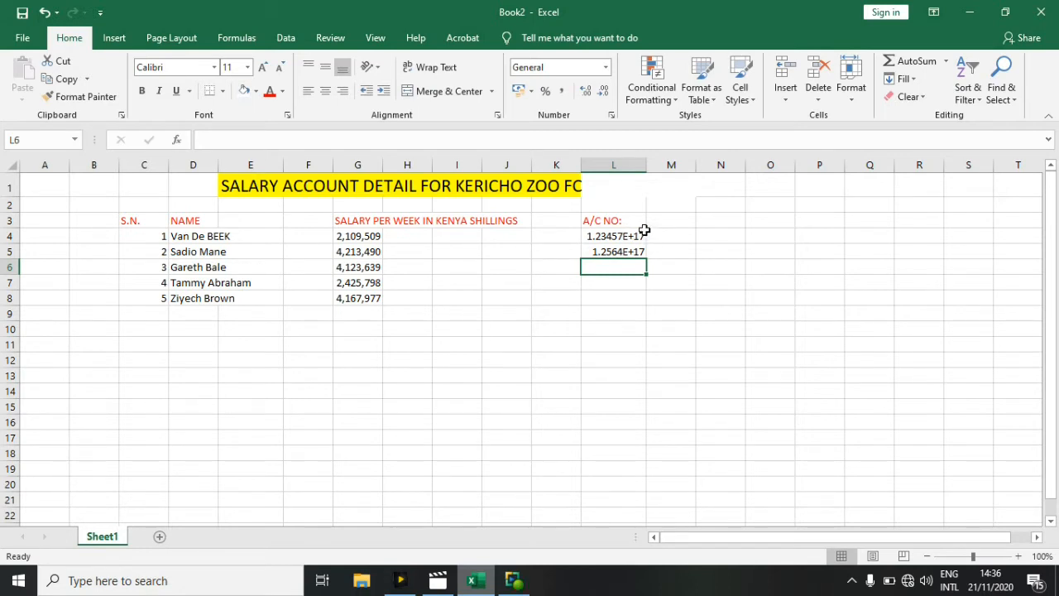
# Step: Apply the Text number format to cells L4:L8 via Format Cells
pyautogui.moveTo(614, 236); pyautogui.dragTo(654, 284)
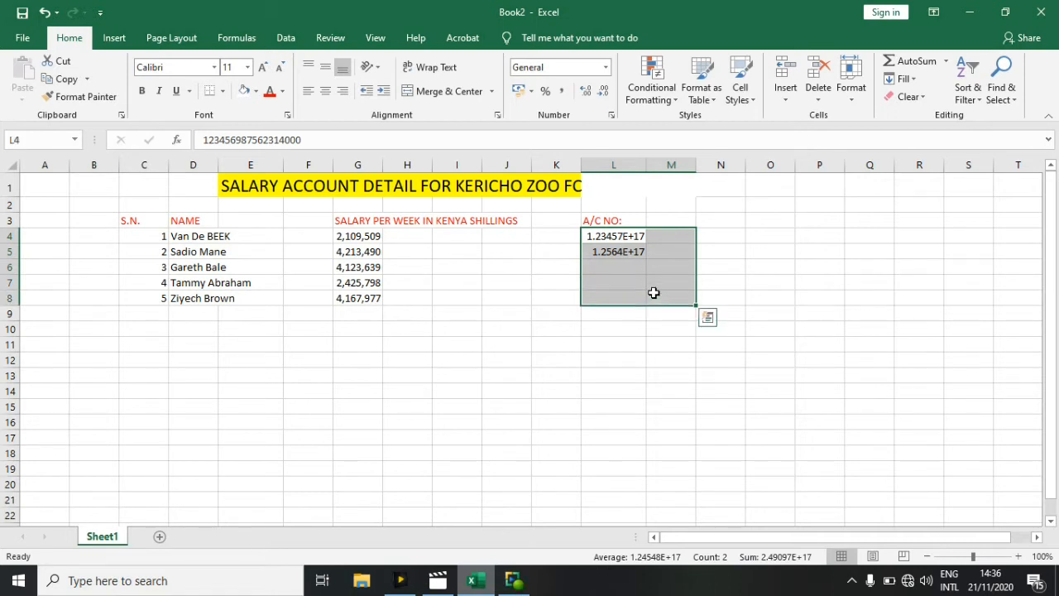
pyautogui.rightClick(654, 293)
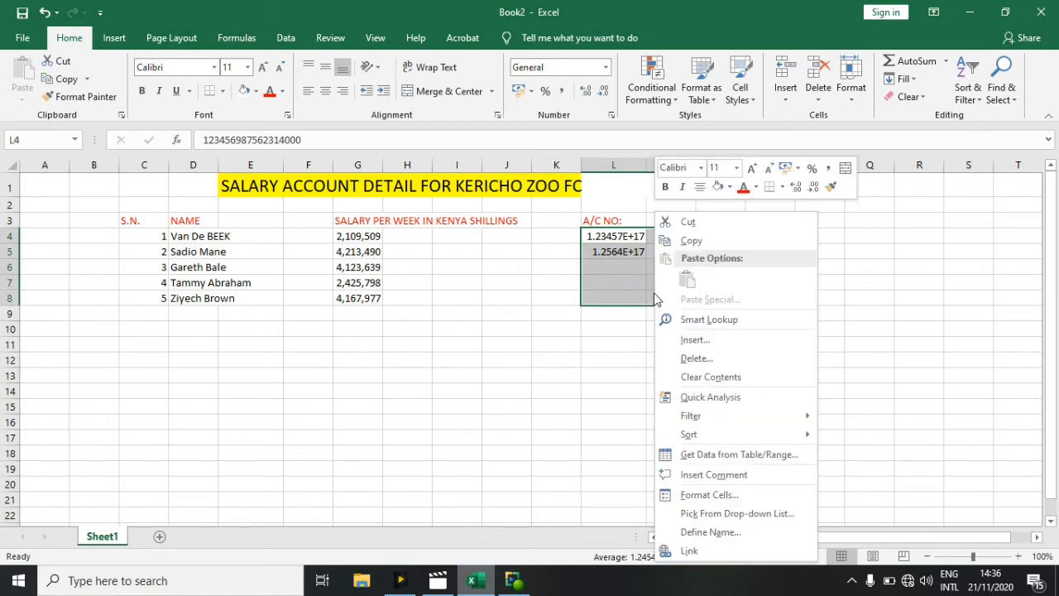
pyautogui.moveTo(742, 439)
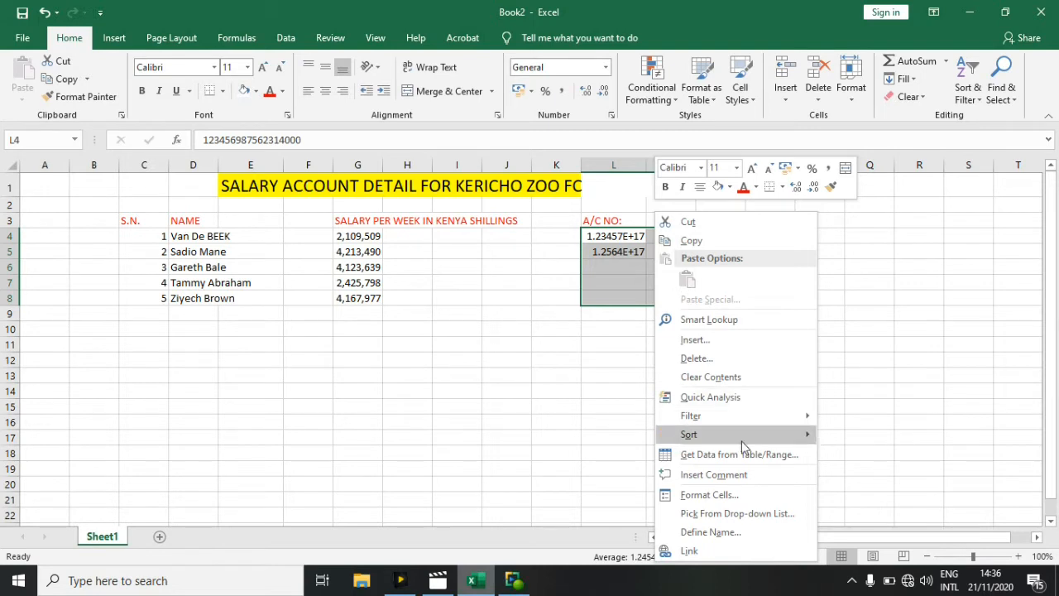
pyautogui.moveTo(709, 495)
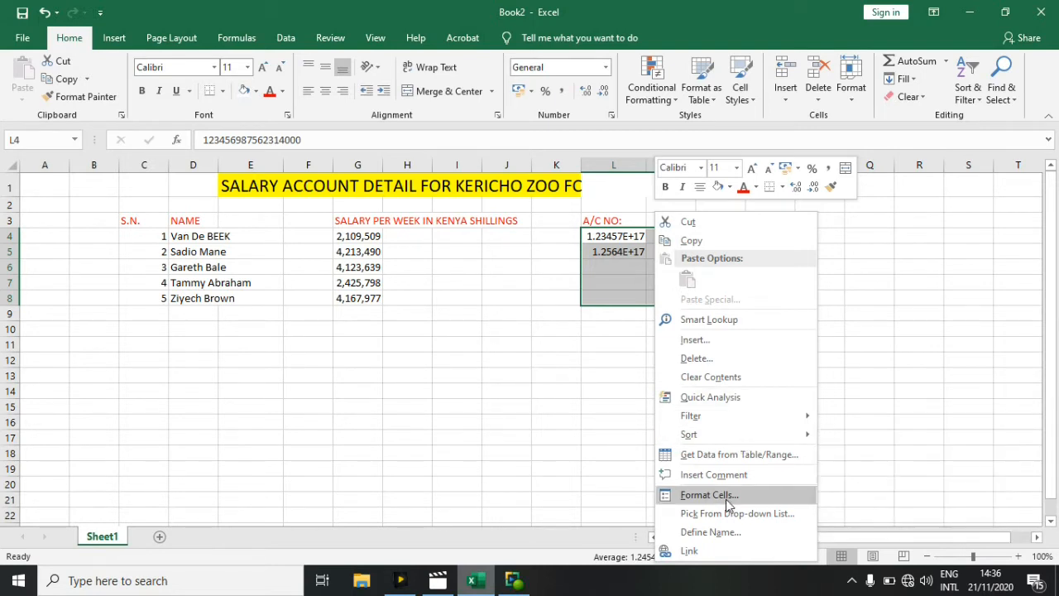
pyautogui.click(709, 495)
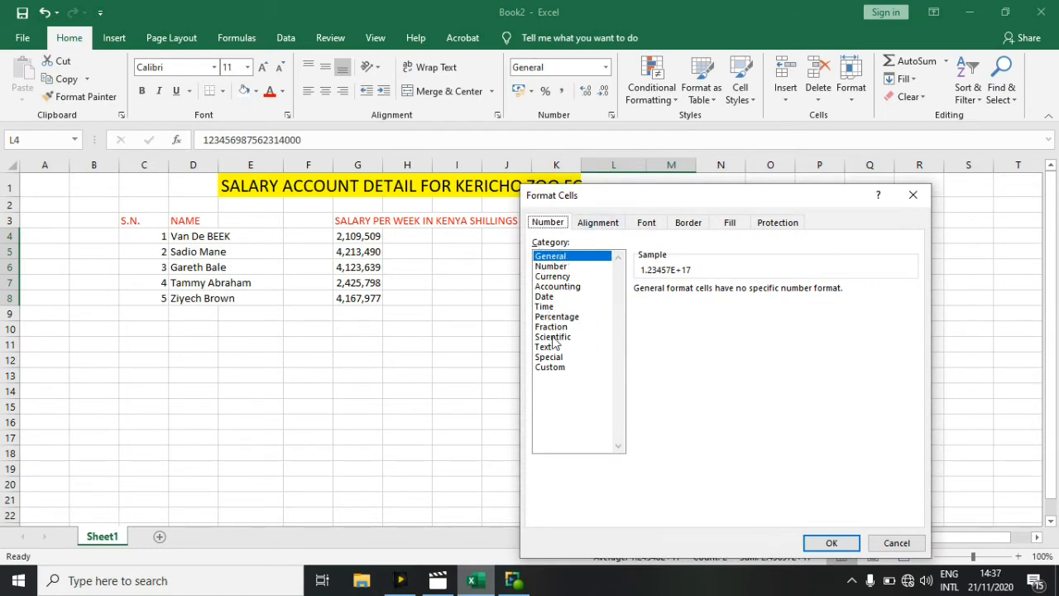
pyautogui.moveTo(558, 356)
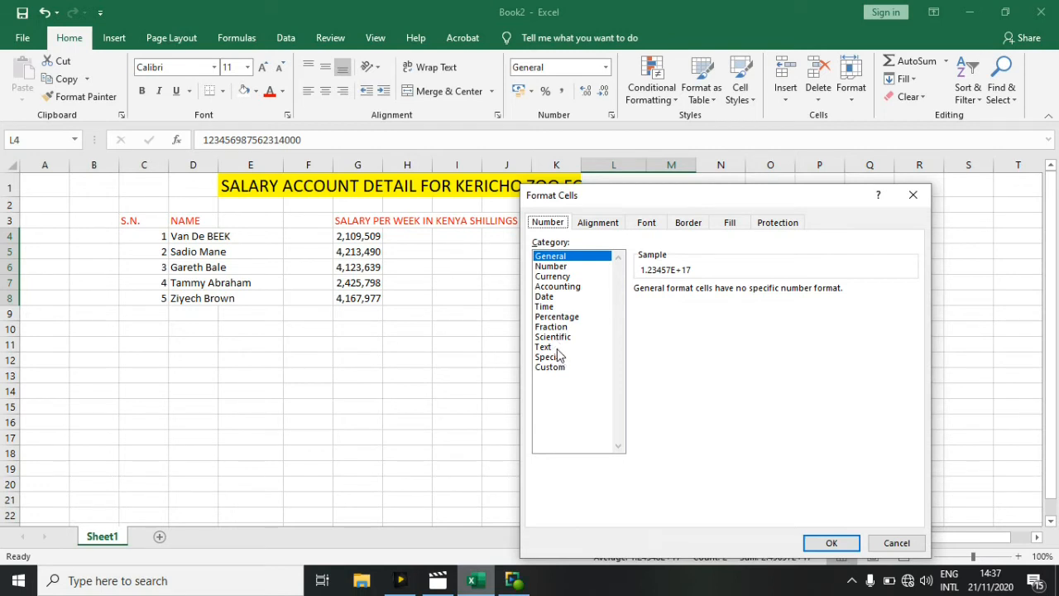
pyautogui.click(543, 347)
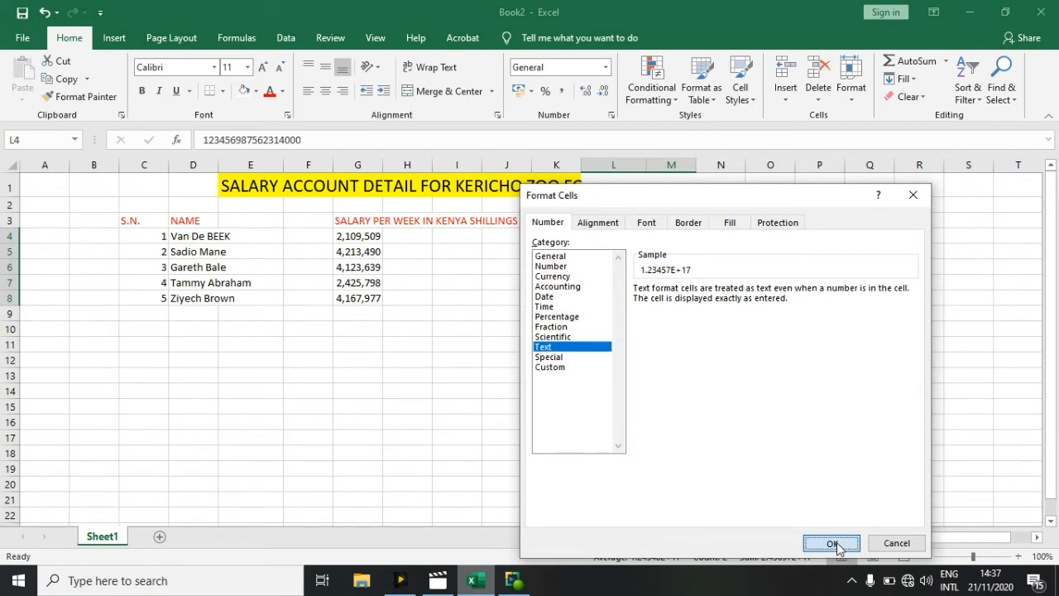
pyautogui.click(832, 543)
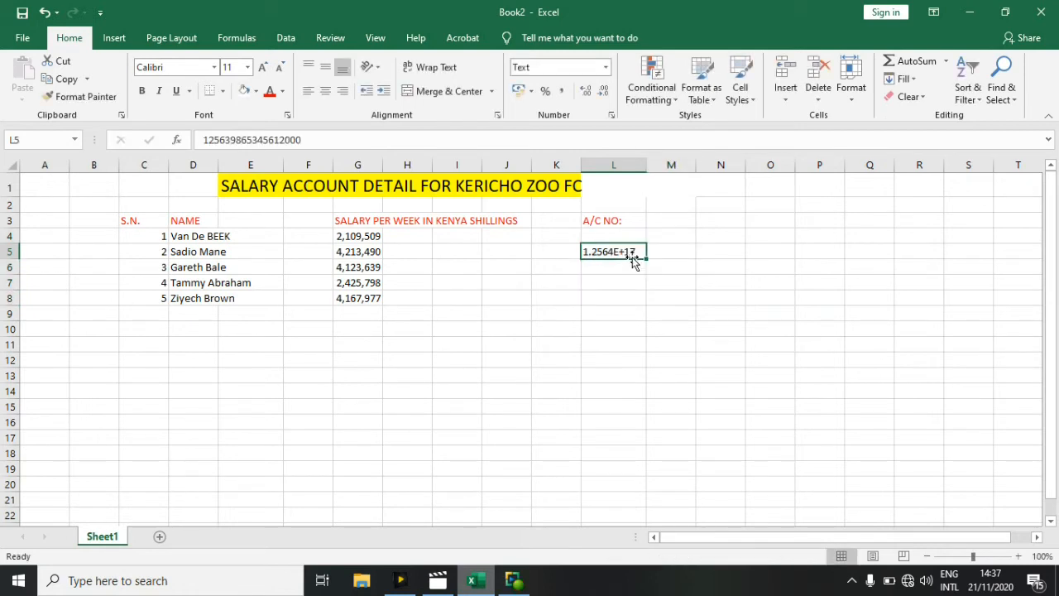
# Step: Re-enter the first 18-digit account number in cell L4 as text
pyautogui.click(609, 236)
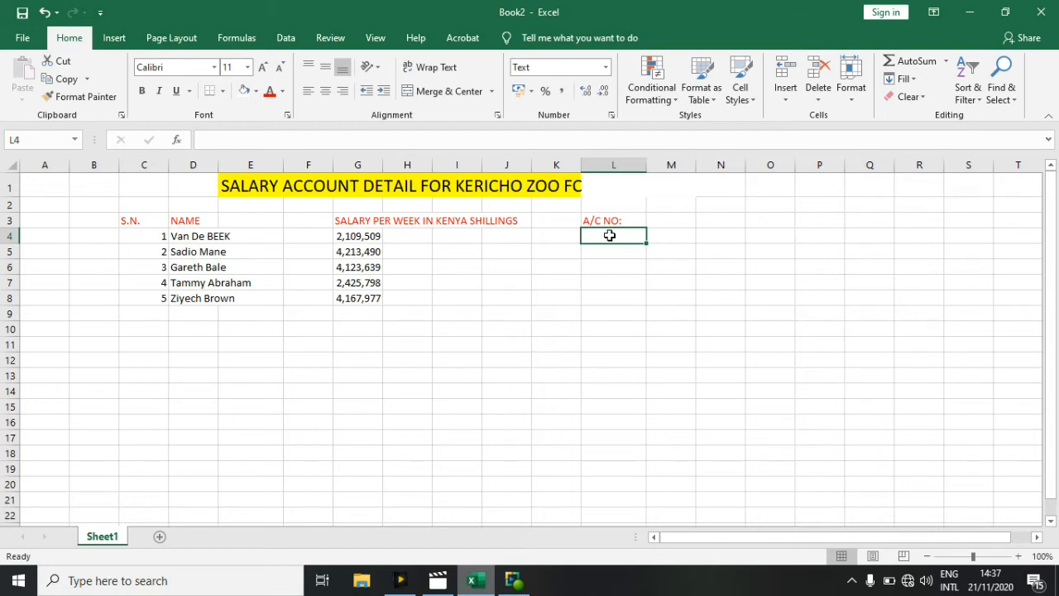
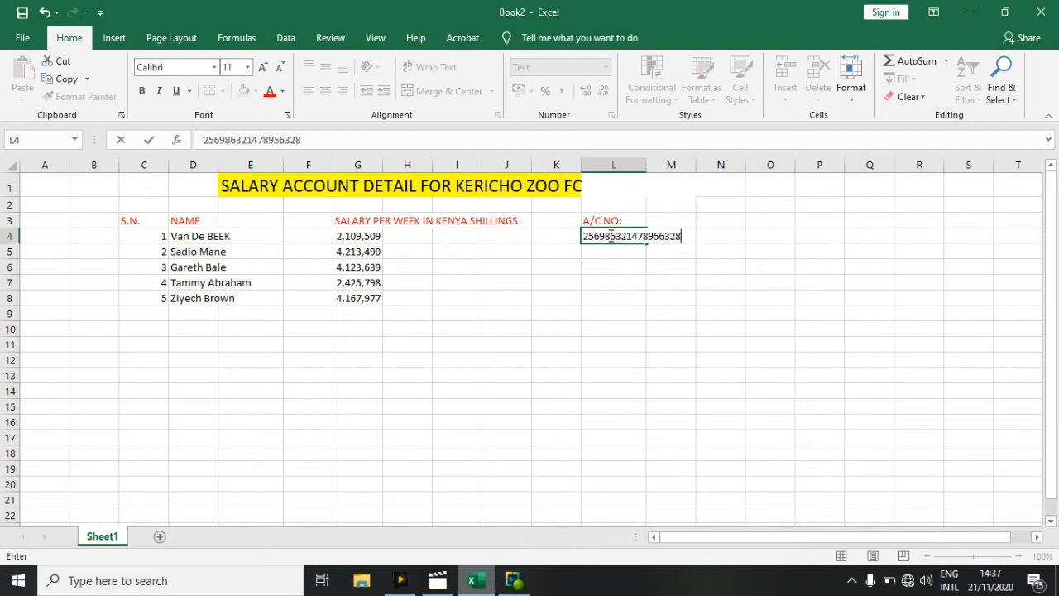
pyautogui.press('Enter')
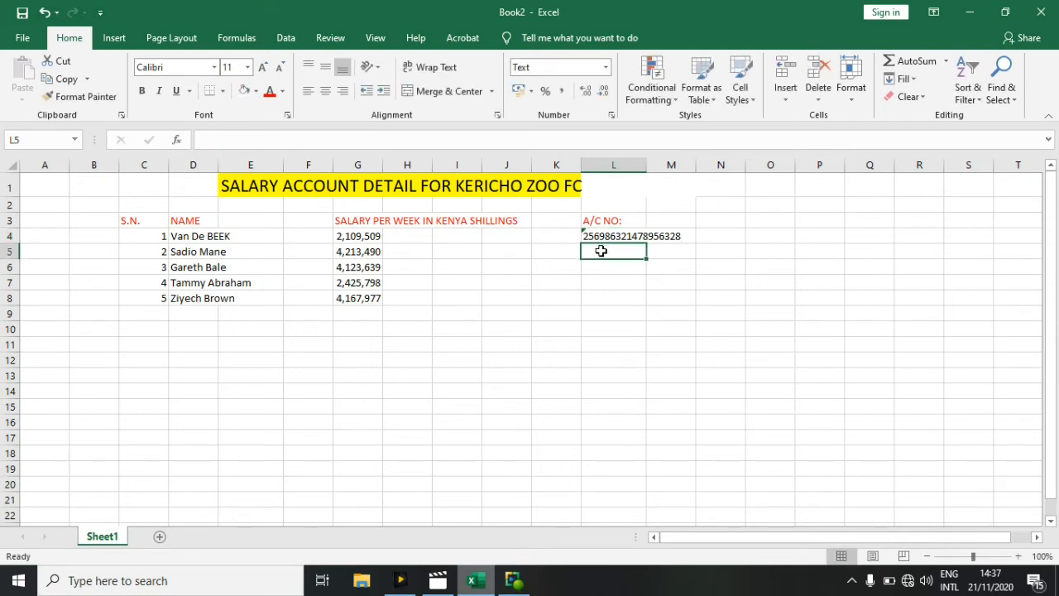
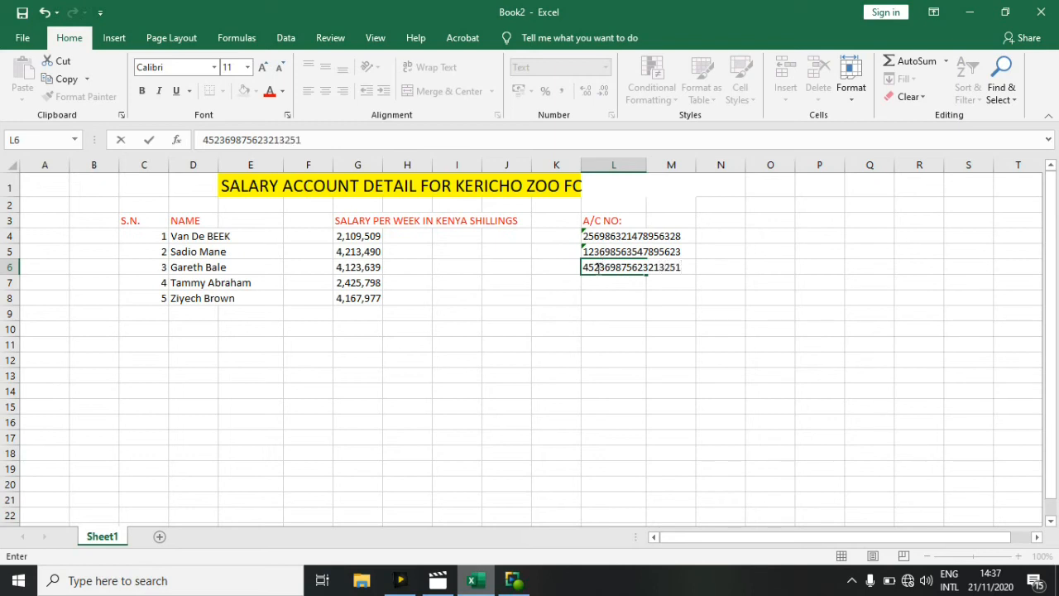
# Step: Enter the remaining 18-digit account numbers down to L8, shown in full
pyautogui.press('enter')
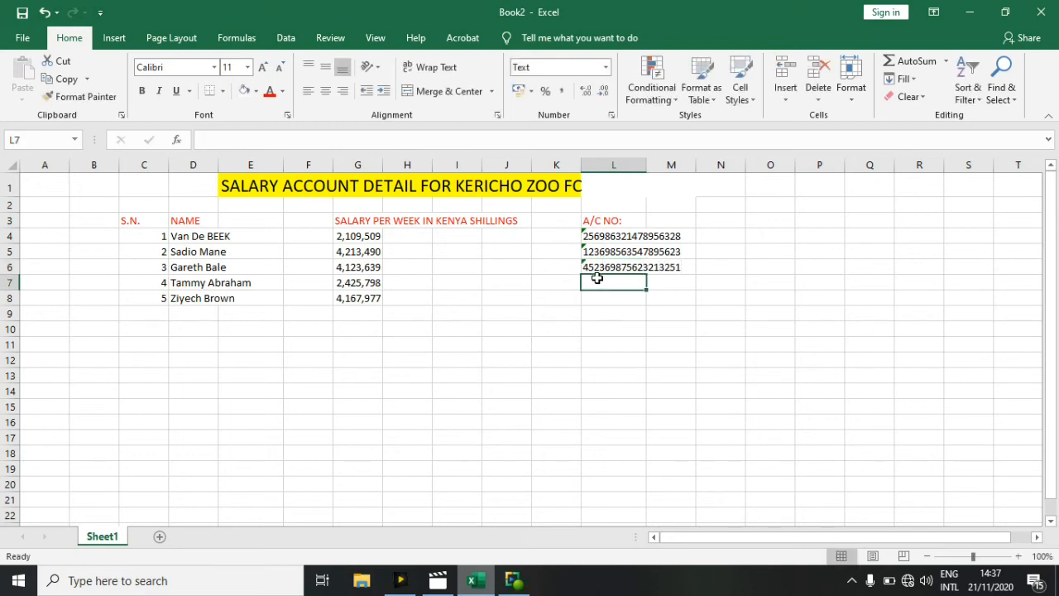
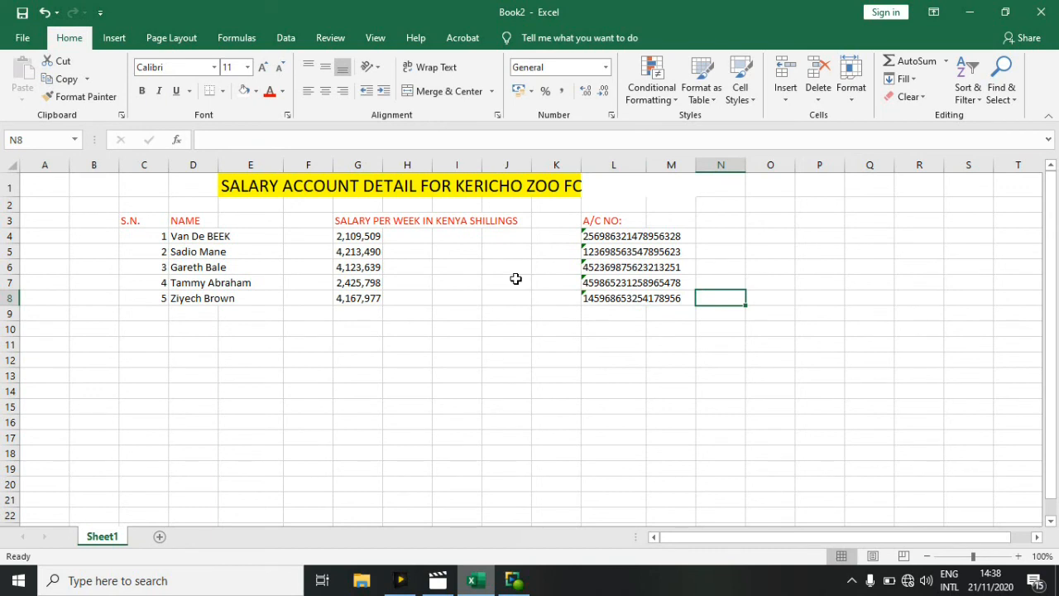
pyautogui.moveTo(639, 262)
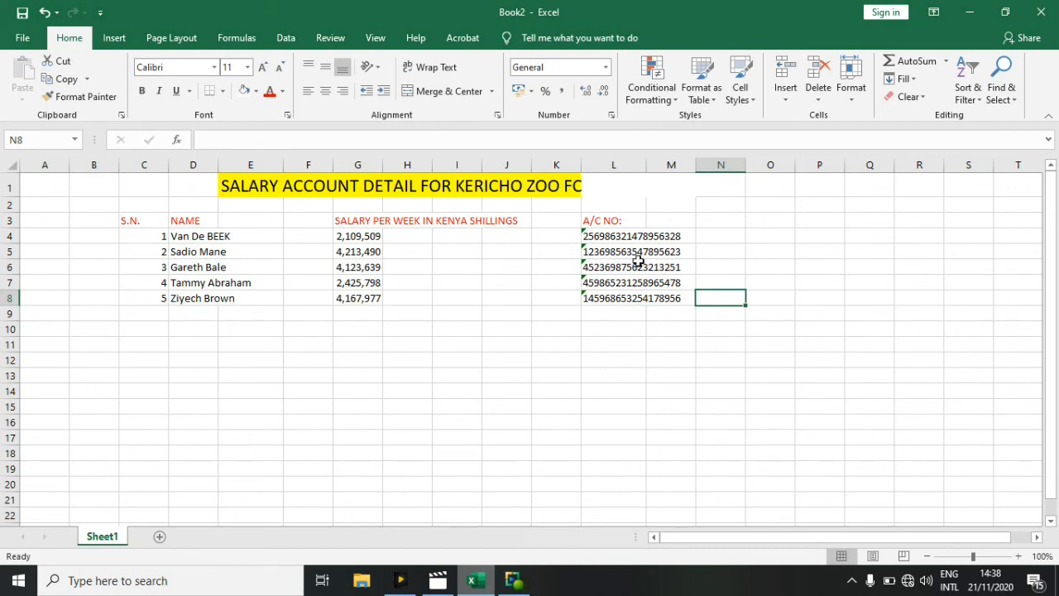
pyautogui.moveTo(518, 464)
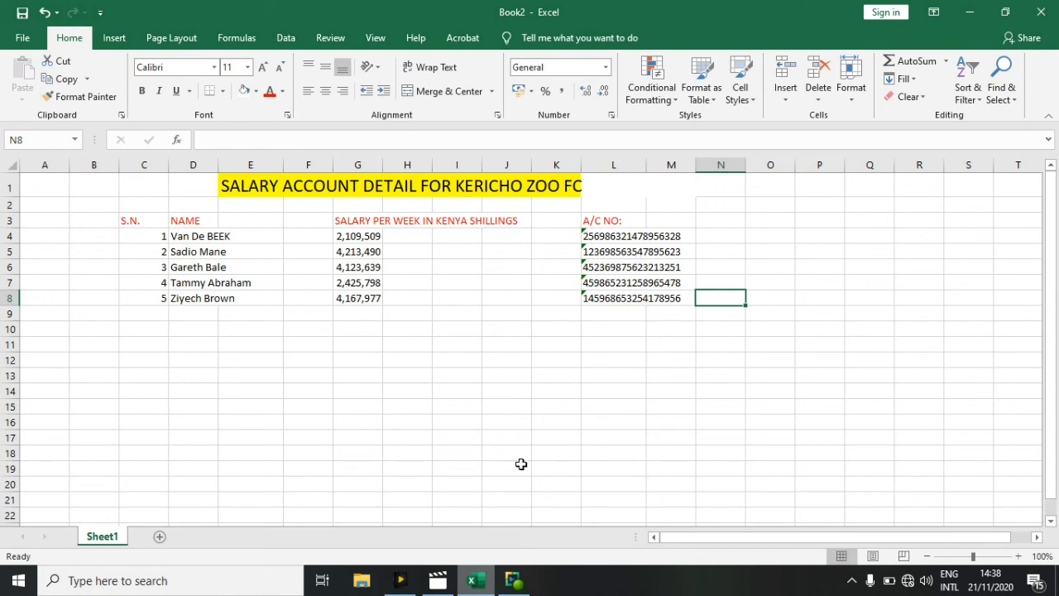
pyautogui.moveTo(520, 561)
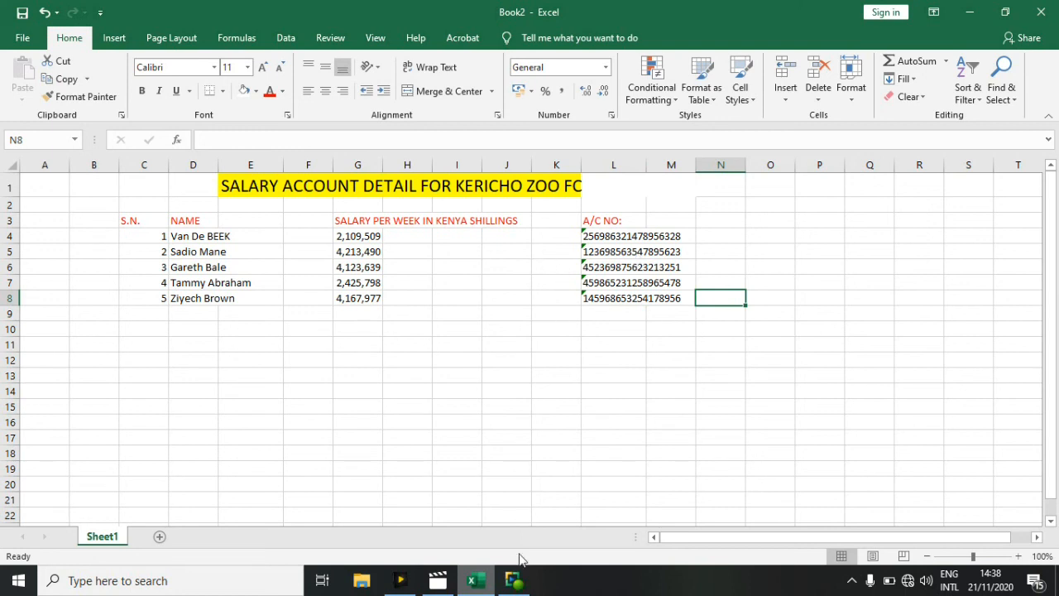